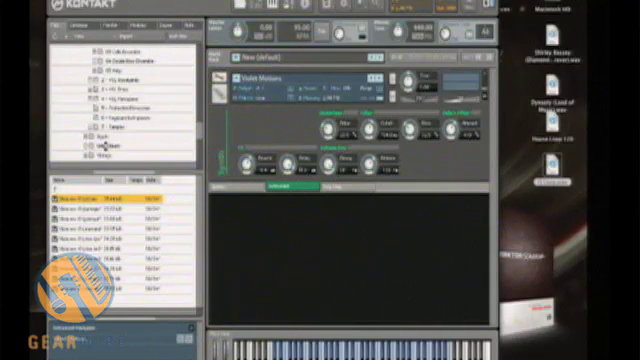
Clear the Violin Motions instrument from the rack while the browser lists the Urban Beats loops.
left_click(120, 147)
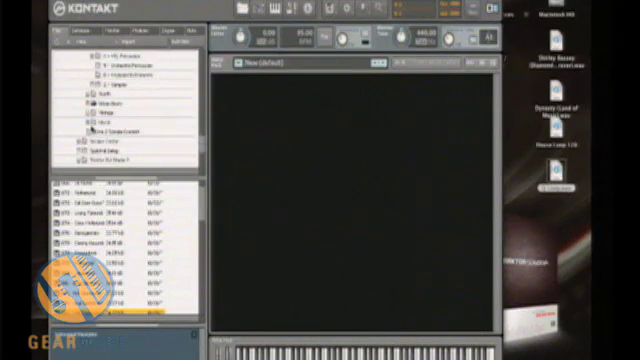
Select the Vintage folder and scroll through its sub-folders like Analog Machines and Drum Machines.
left_click(100, 117)
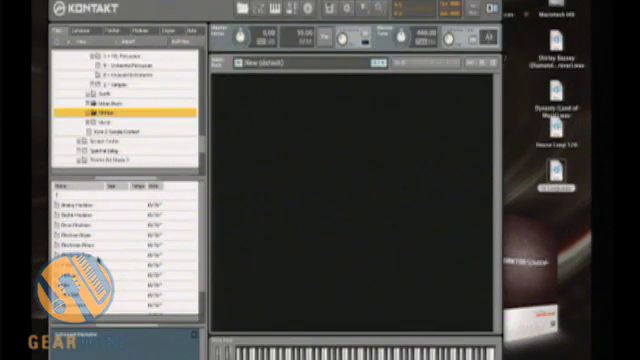
scroll("down", 3)
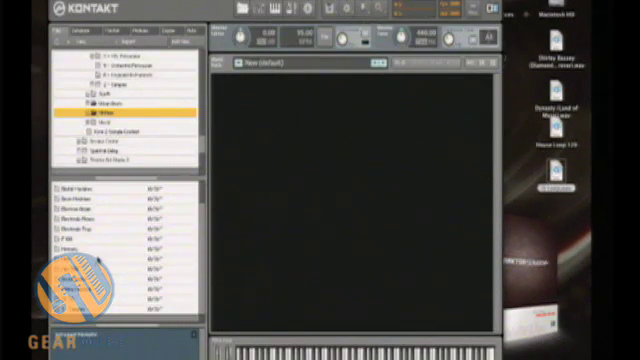